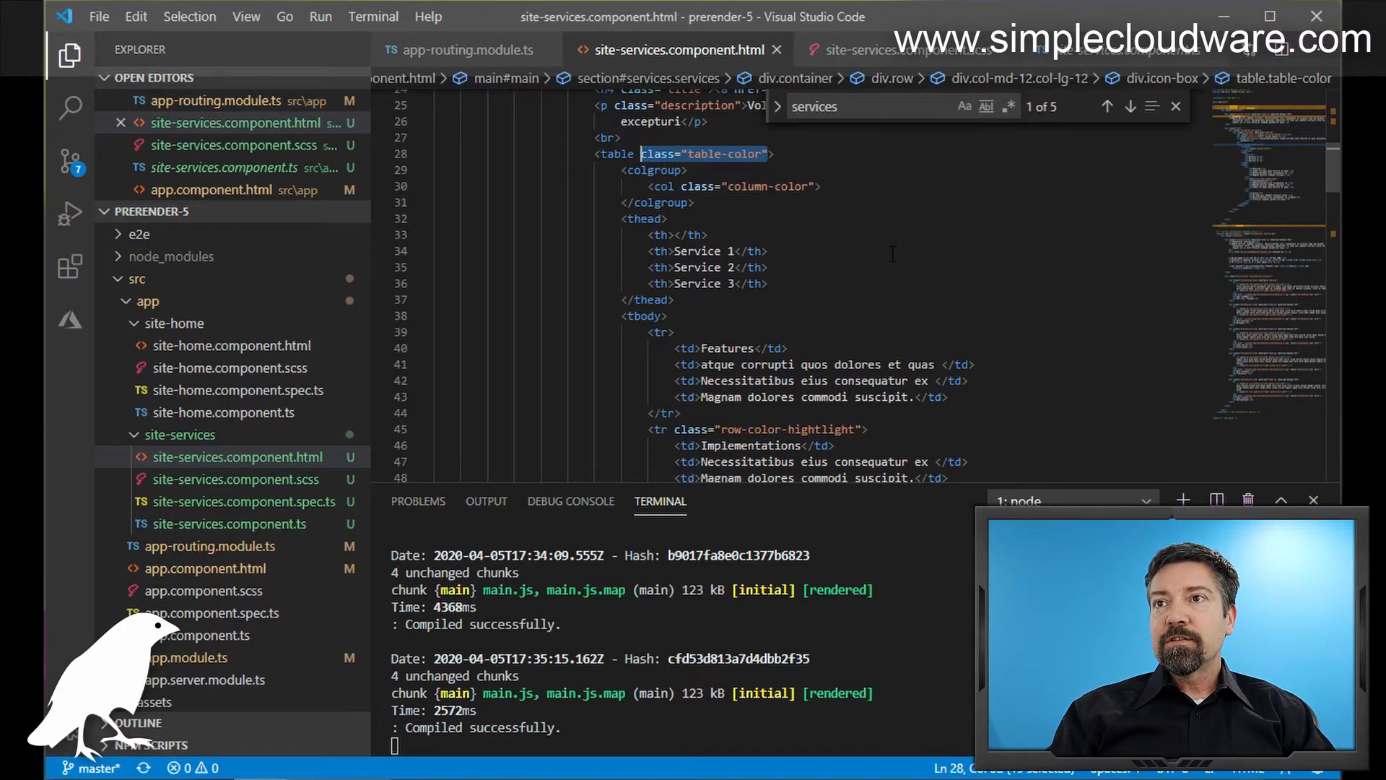
mouse_move(827, 237)
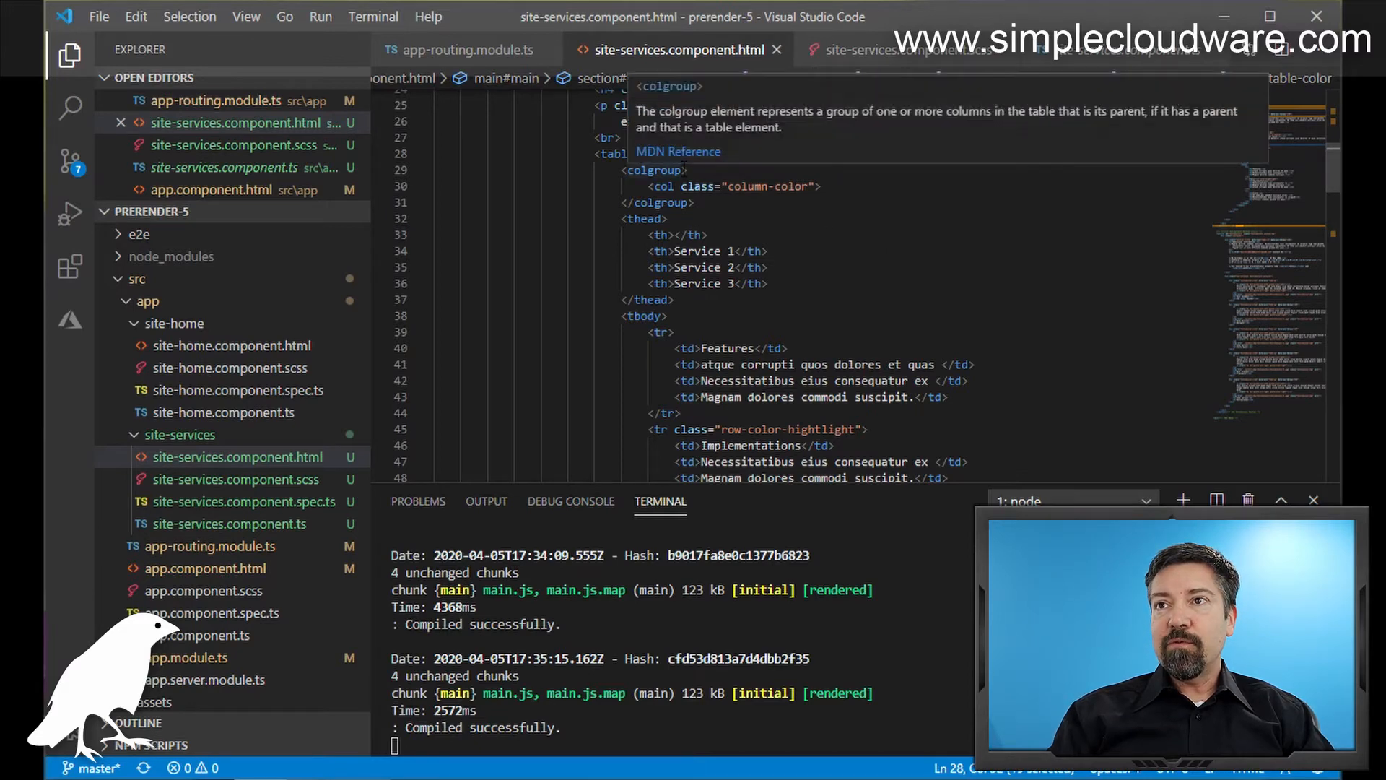
key("Ctrl+f")
type("services")
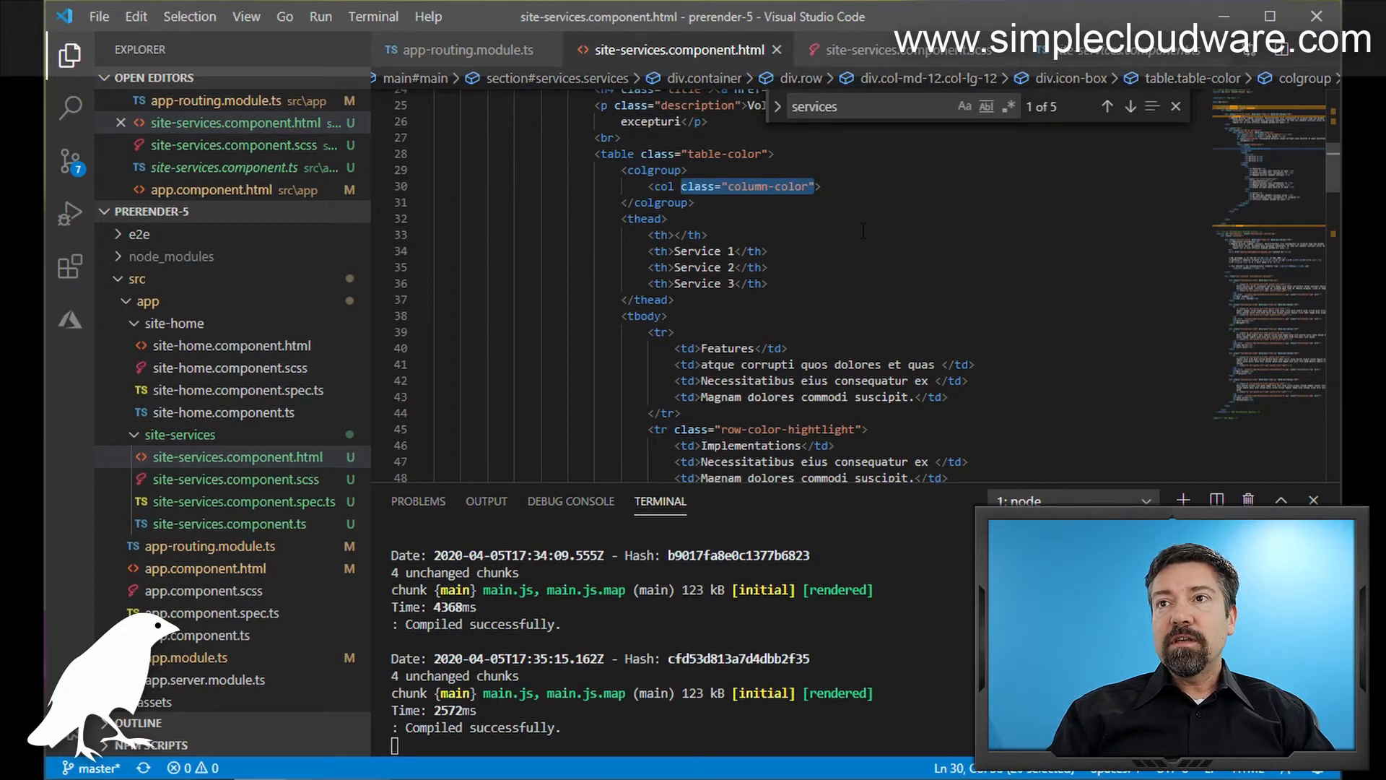
left_click(645, 217)
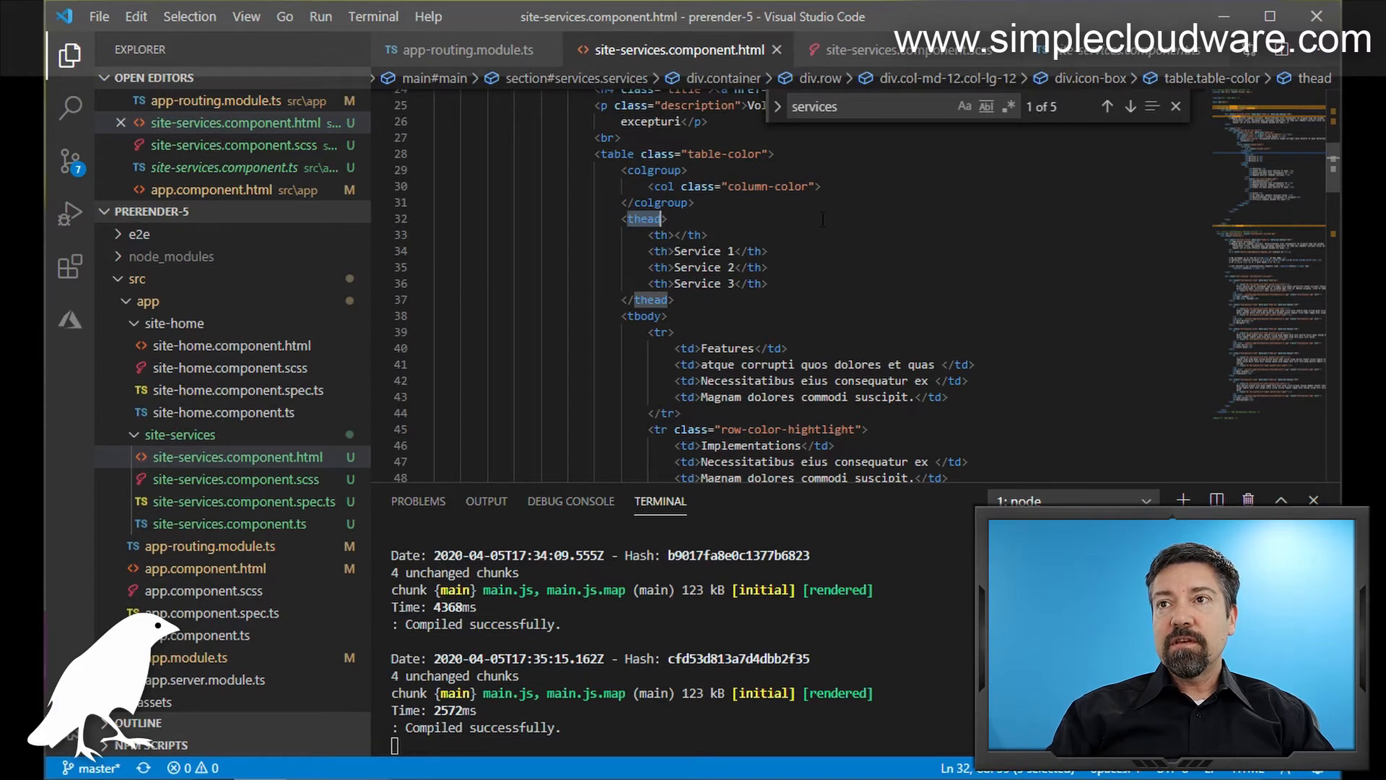
left_click(745, 251)
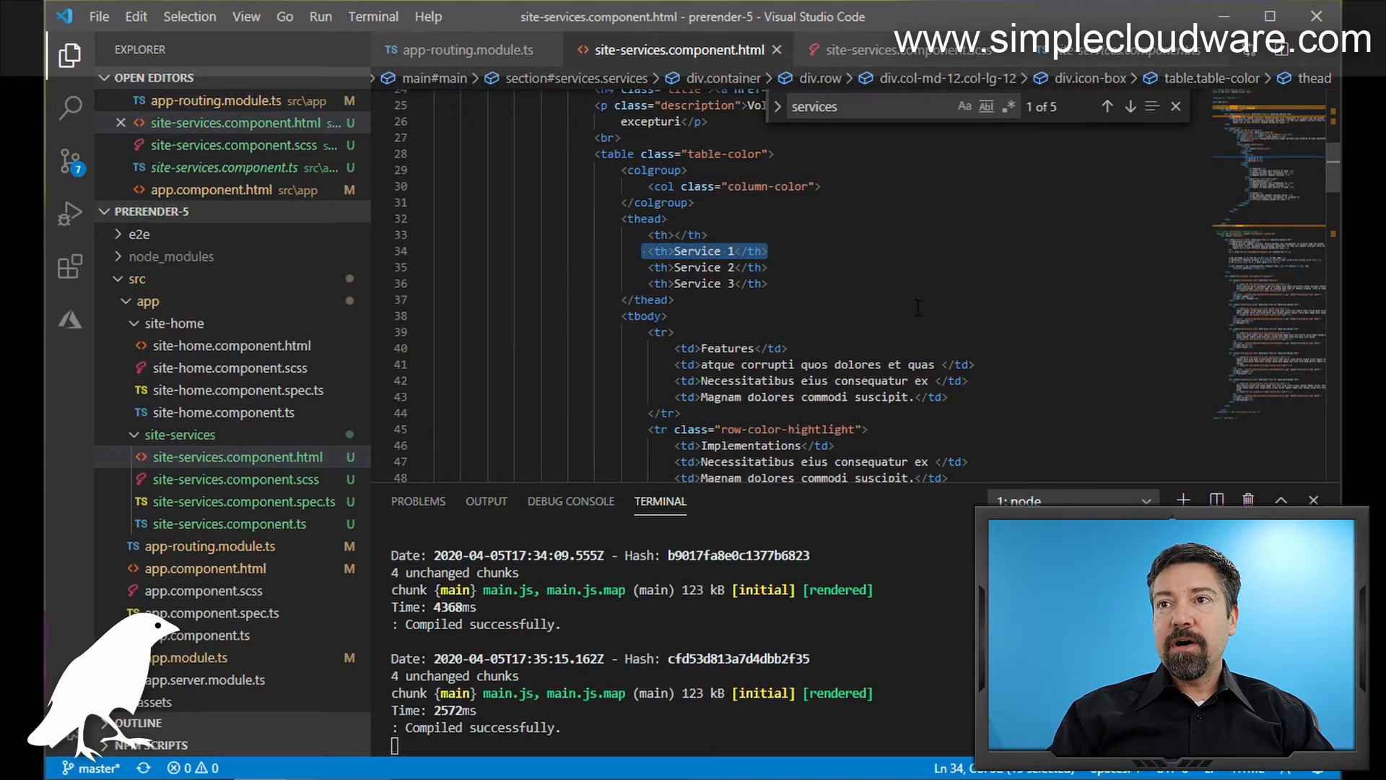
left_click(645, 316)
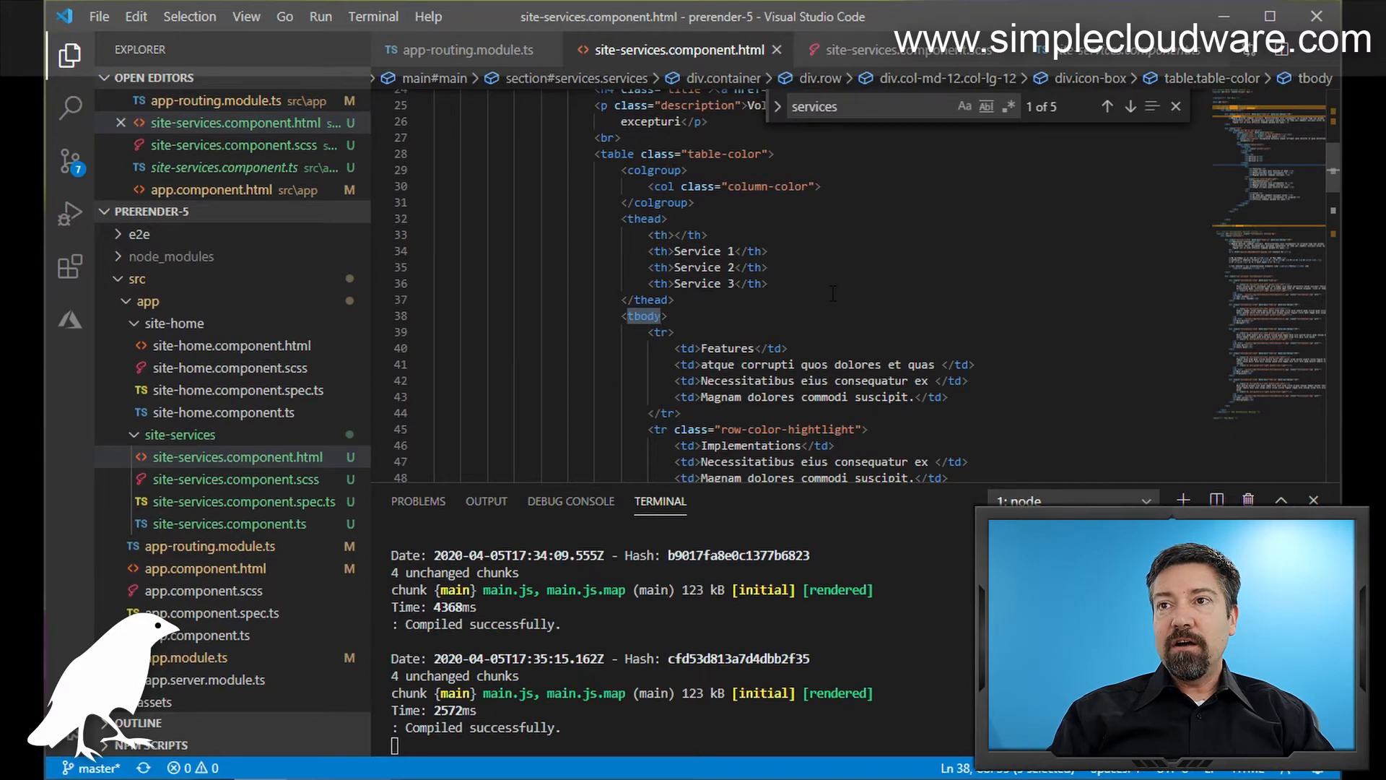
scroll("down", 3)
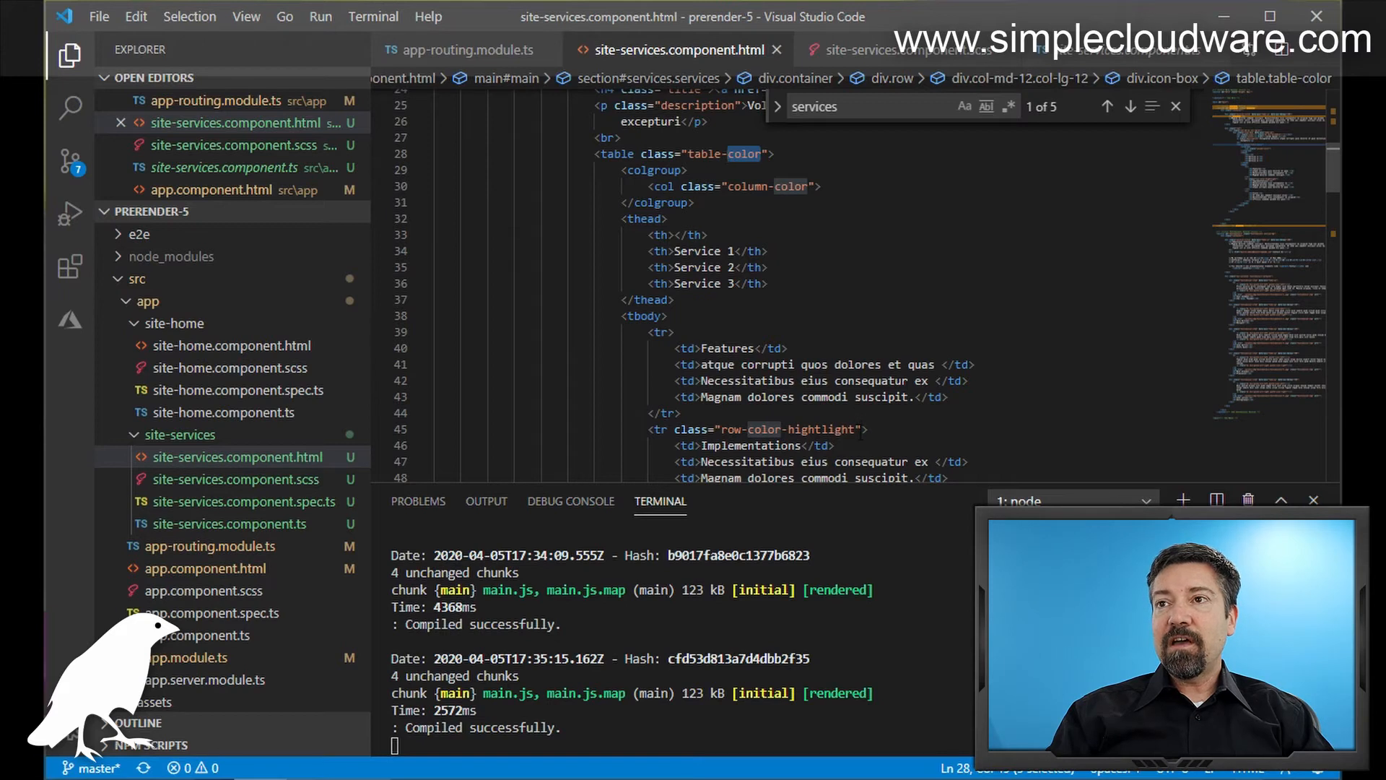
double_click(787, 429)
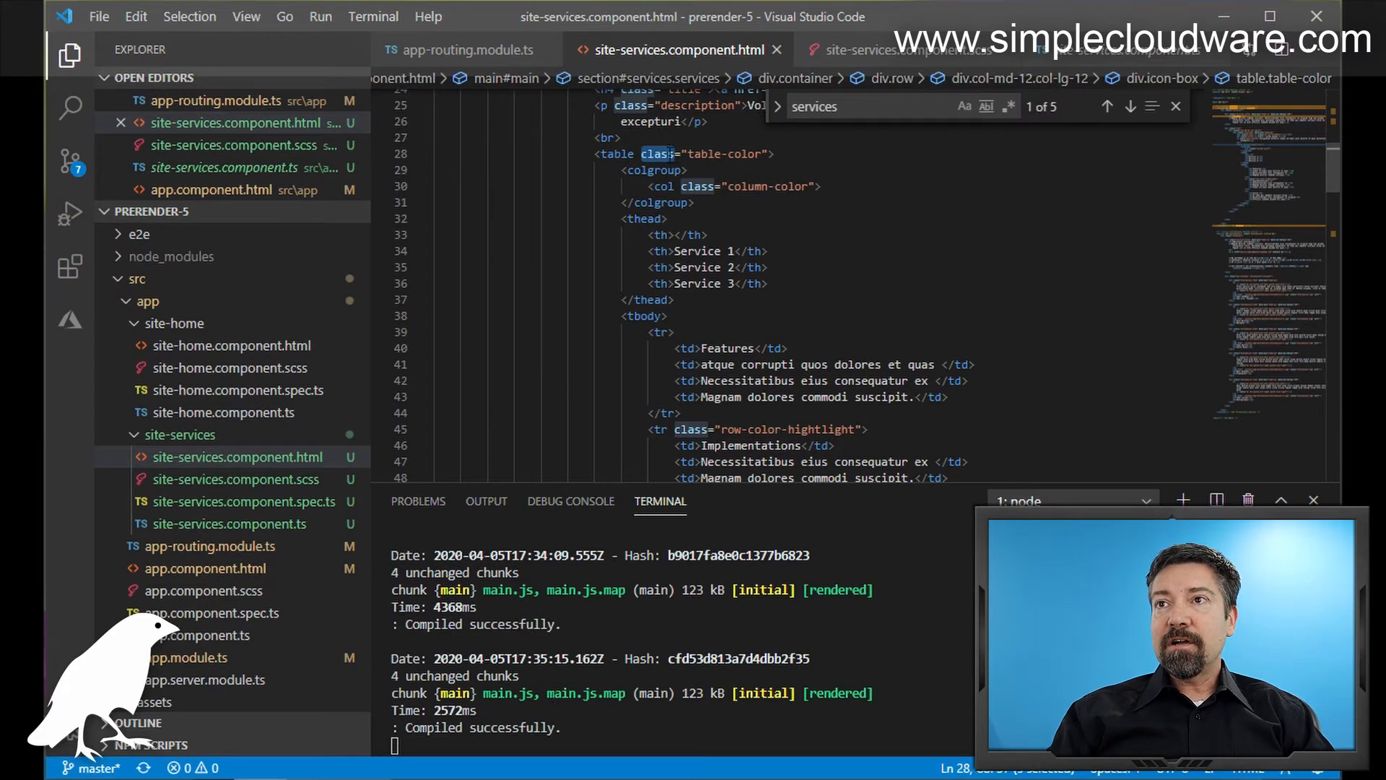
mouse_move(889, 245)
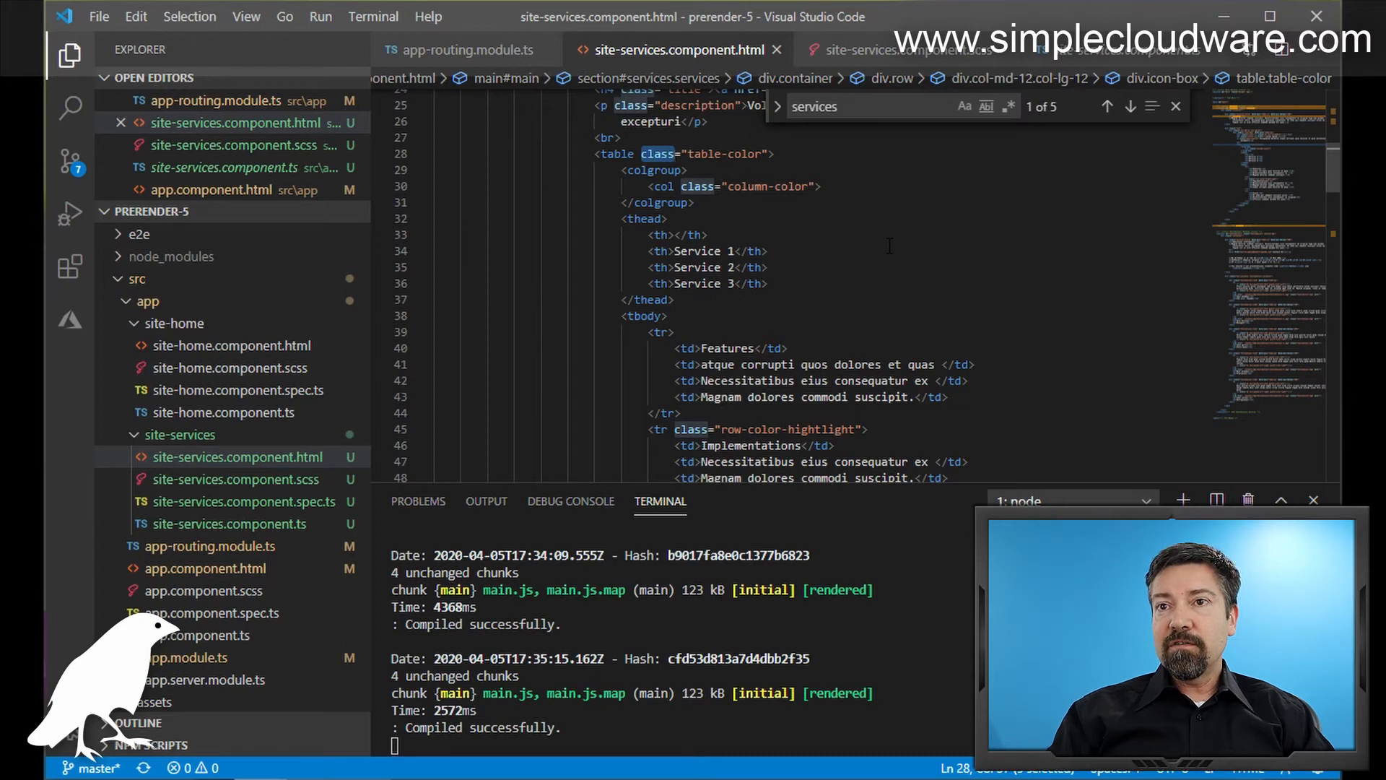
mouse_move(256, 479)
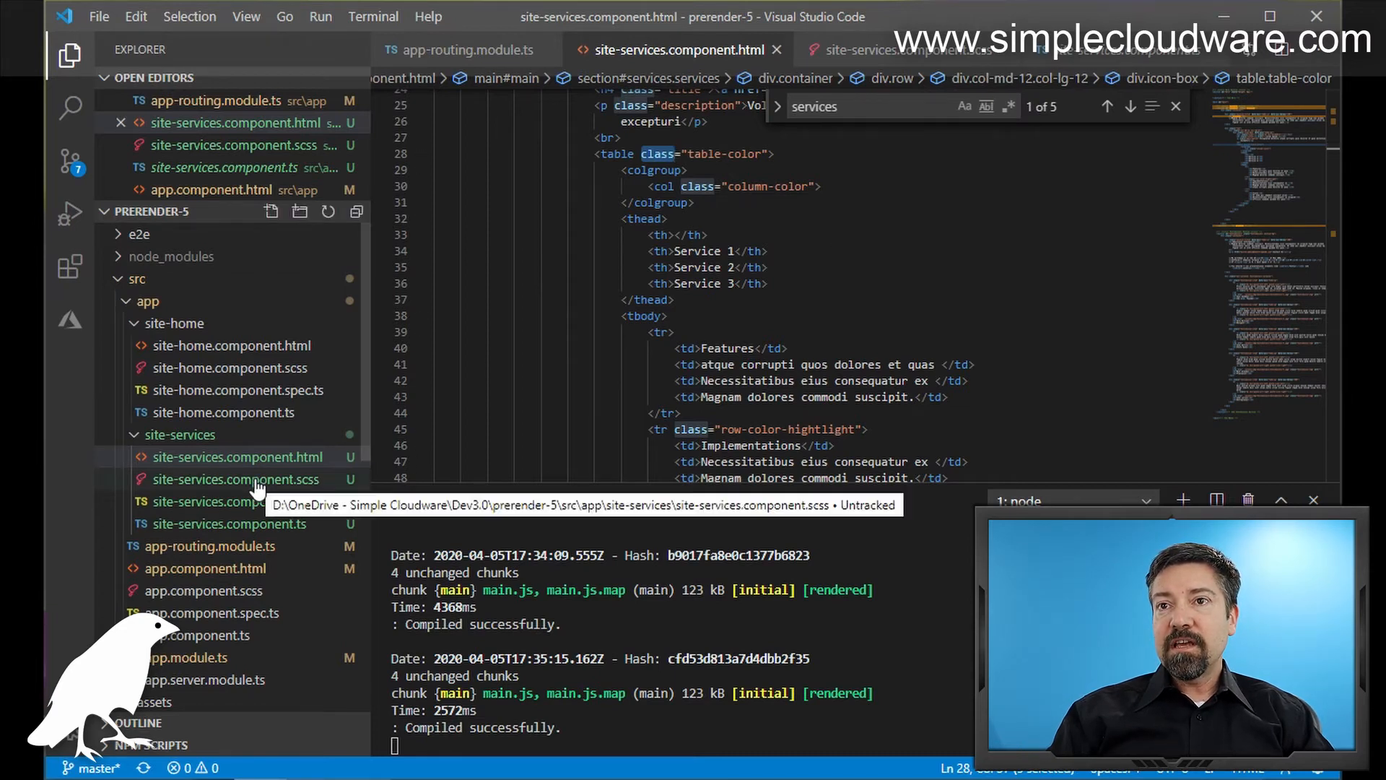
left_click(236, 478)
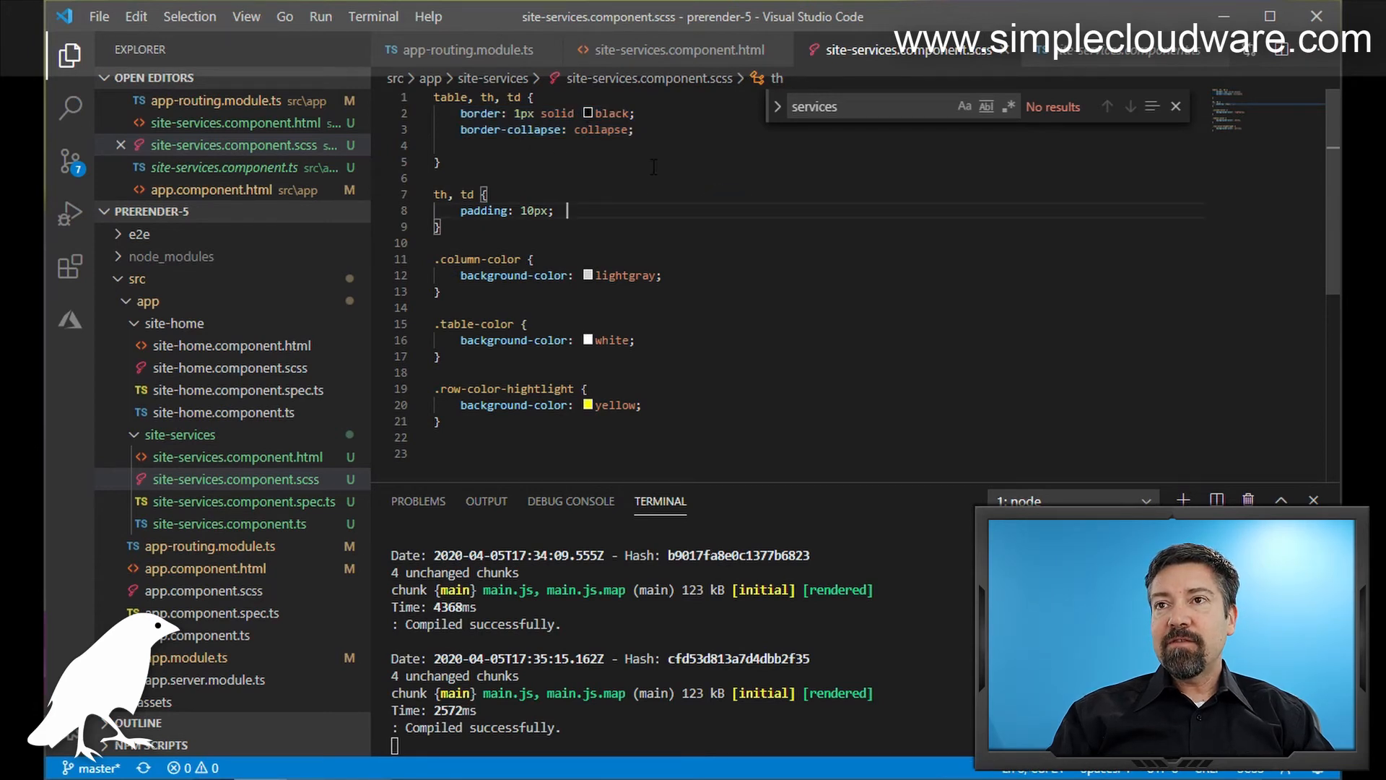
triple_click(504, 210)
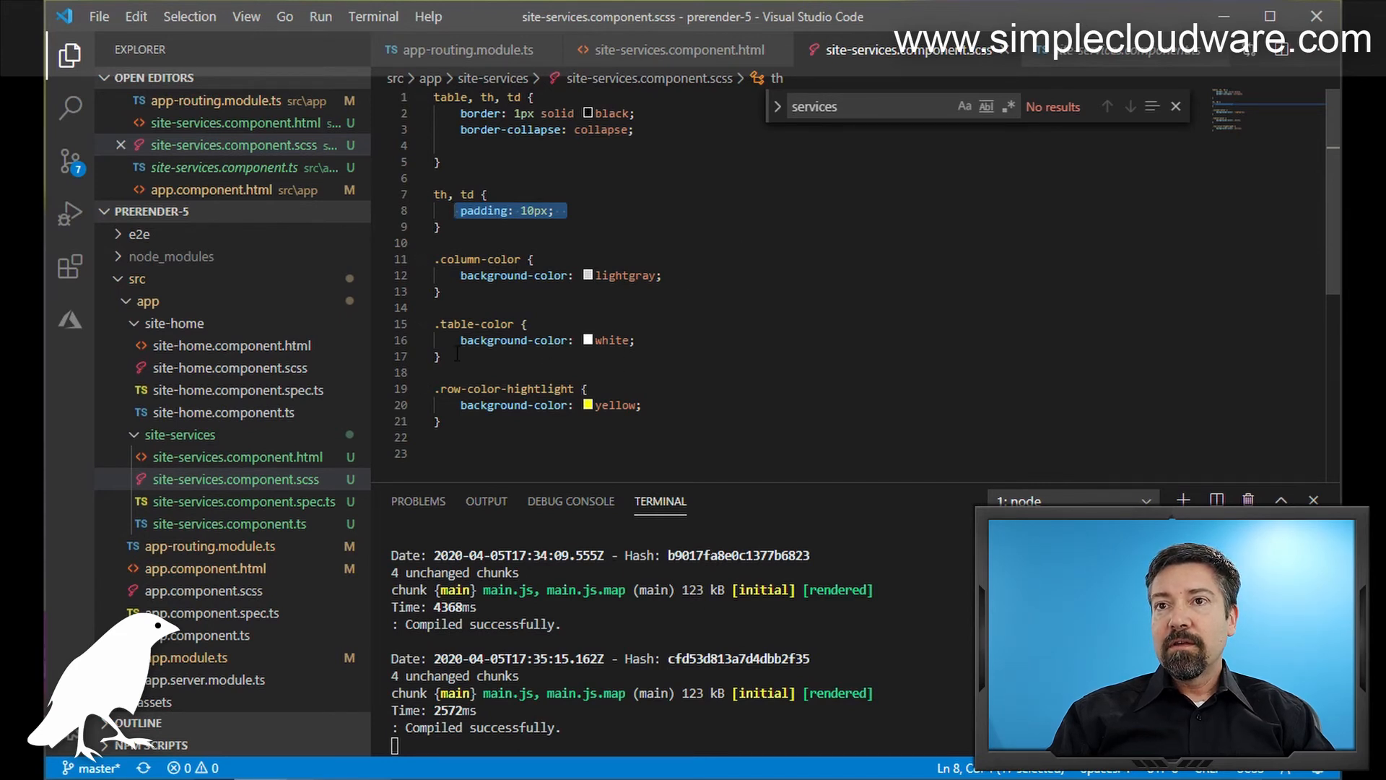
double_click(611, 340)
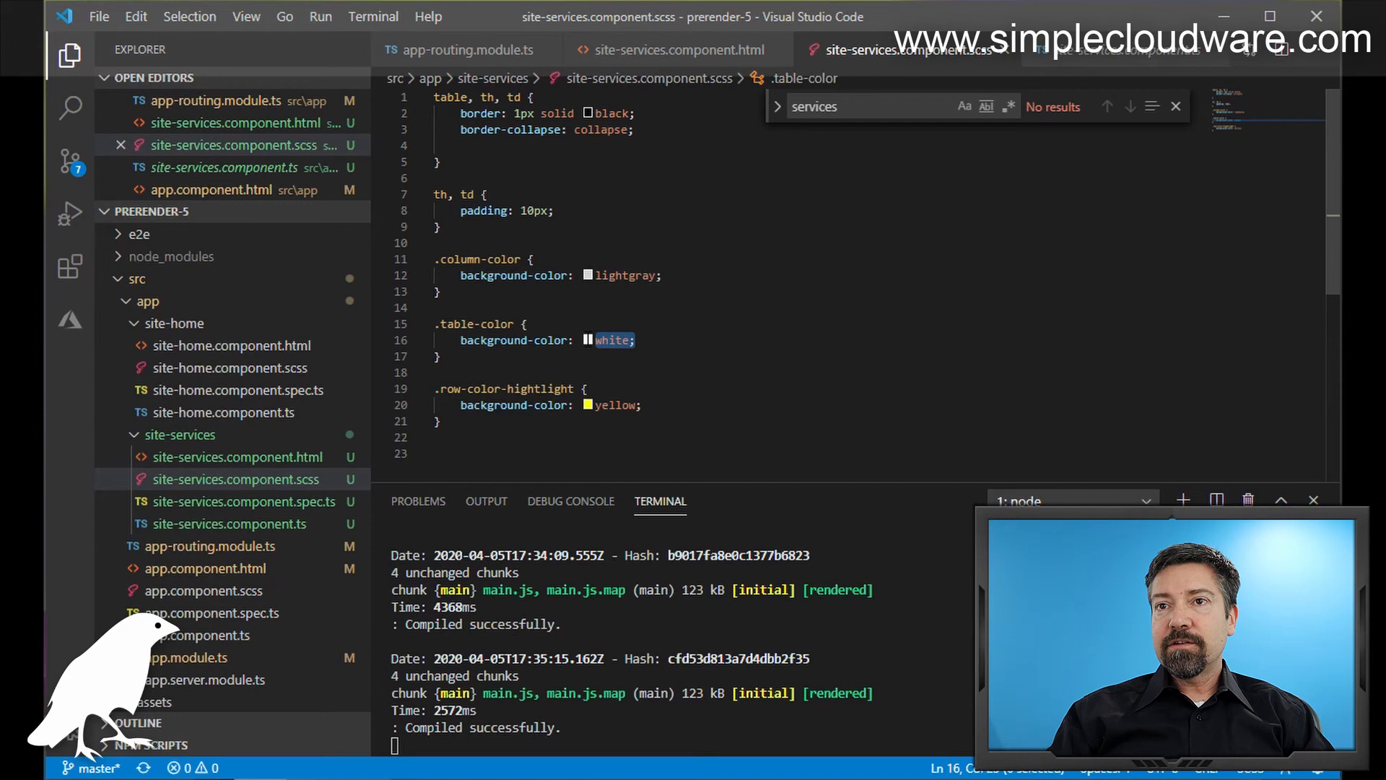
left_click(235, 456)
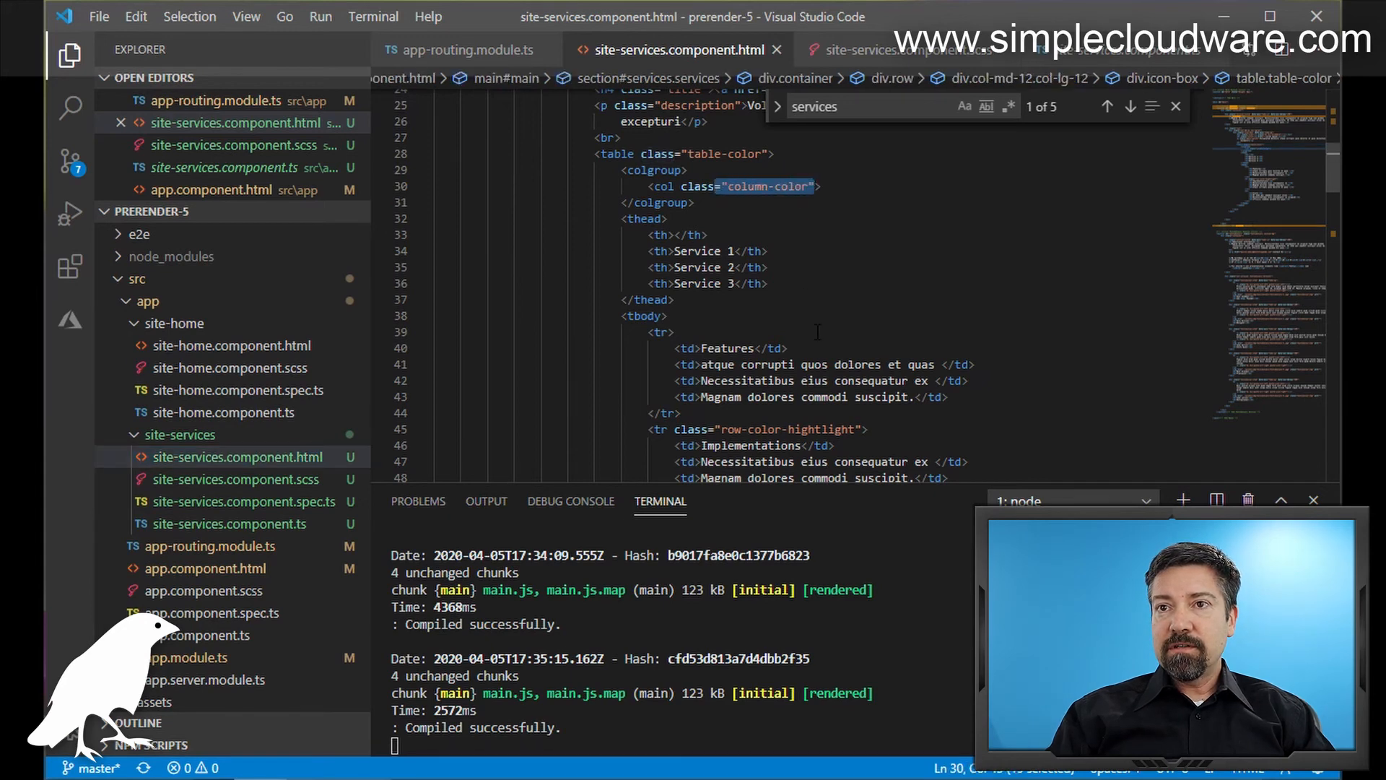
left_click(234, 478)
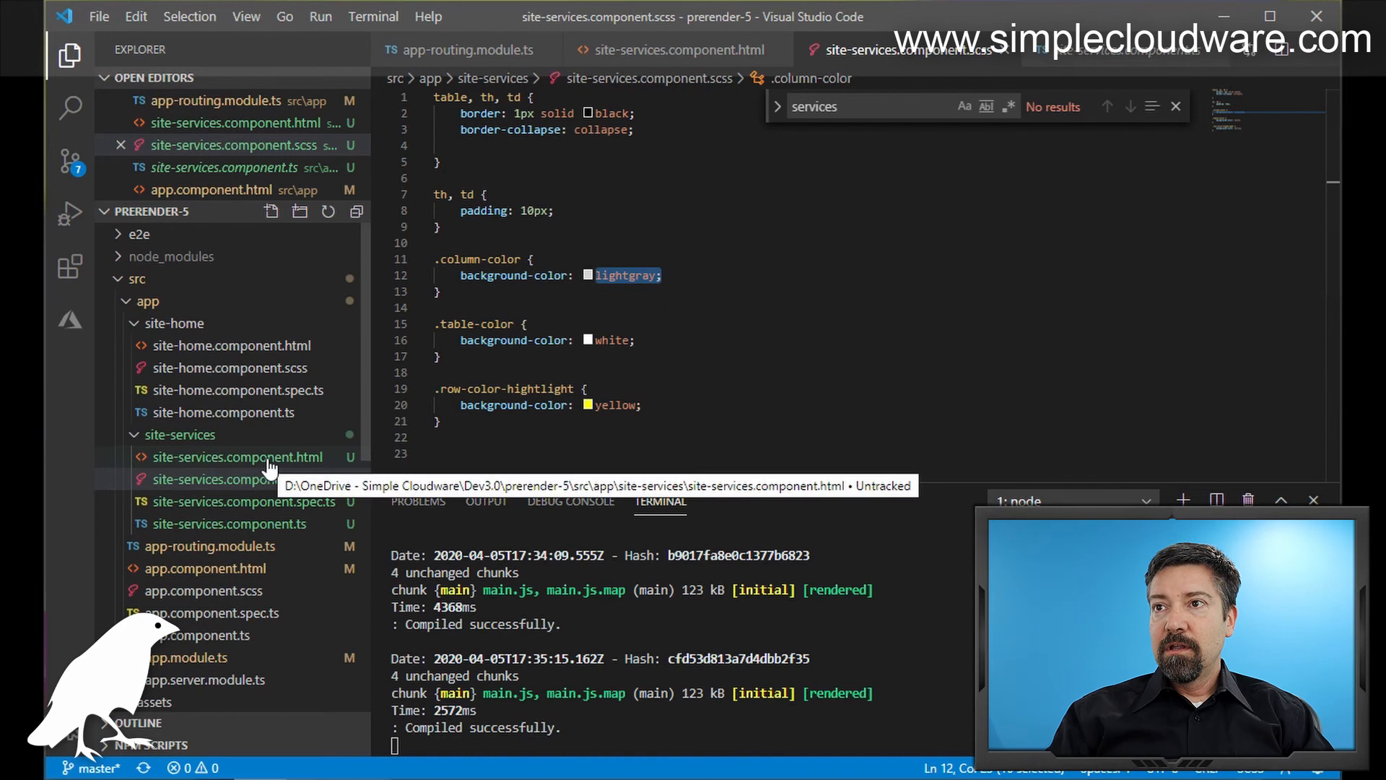
left_click(235, 457)
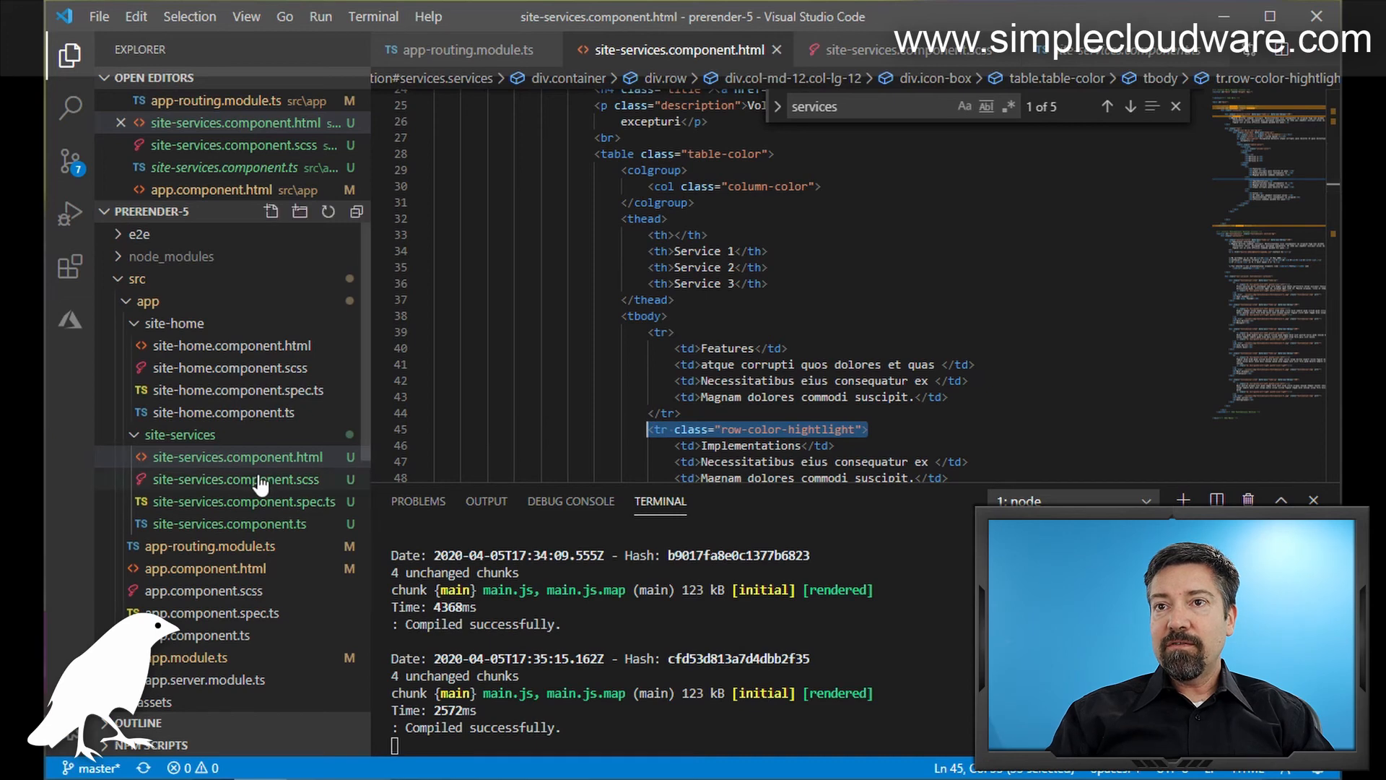
left_click(236, 478)
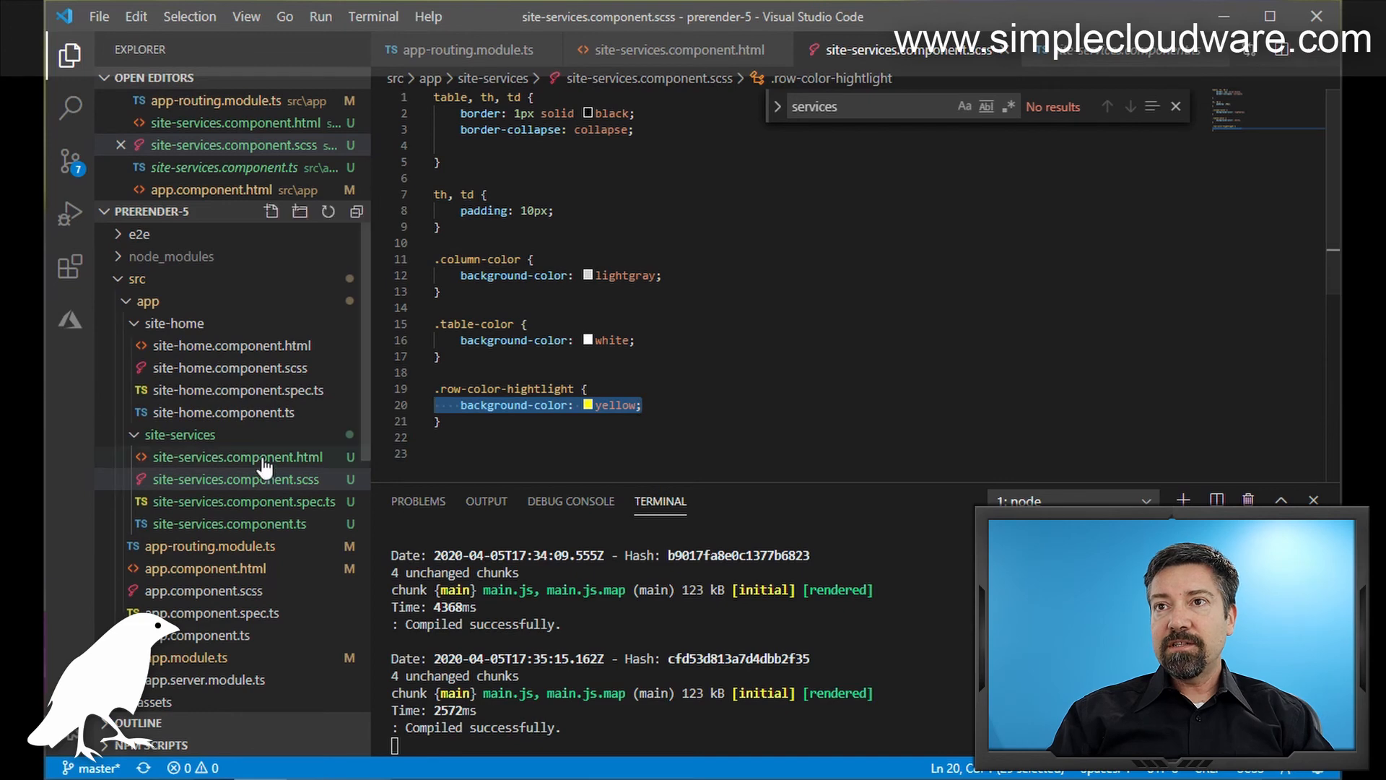
left_click(234, 456)
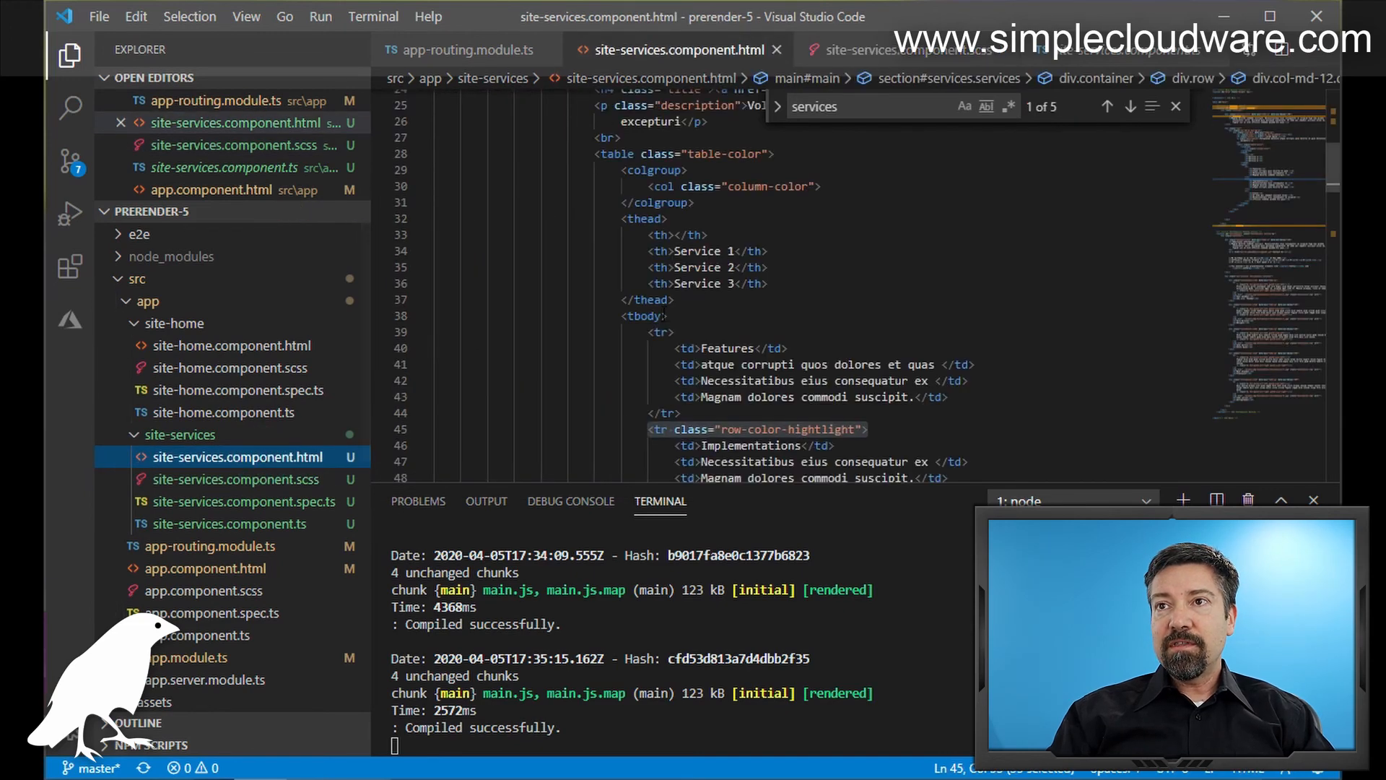